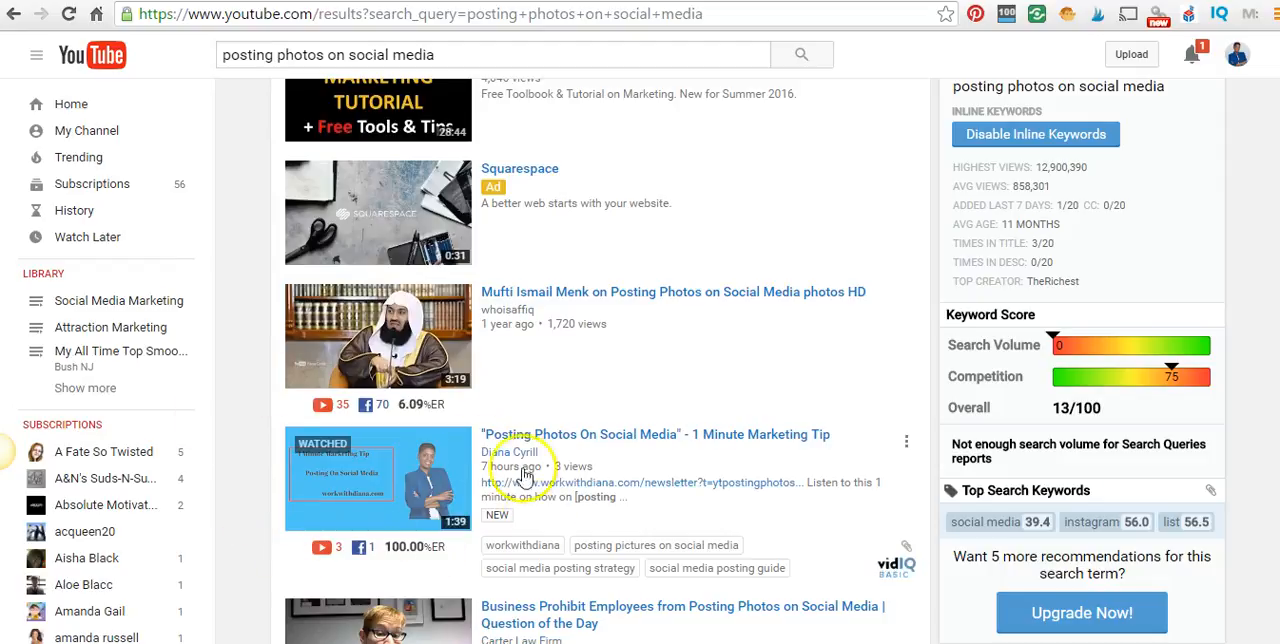
mouse_move(555, 413)
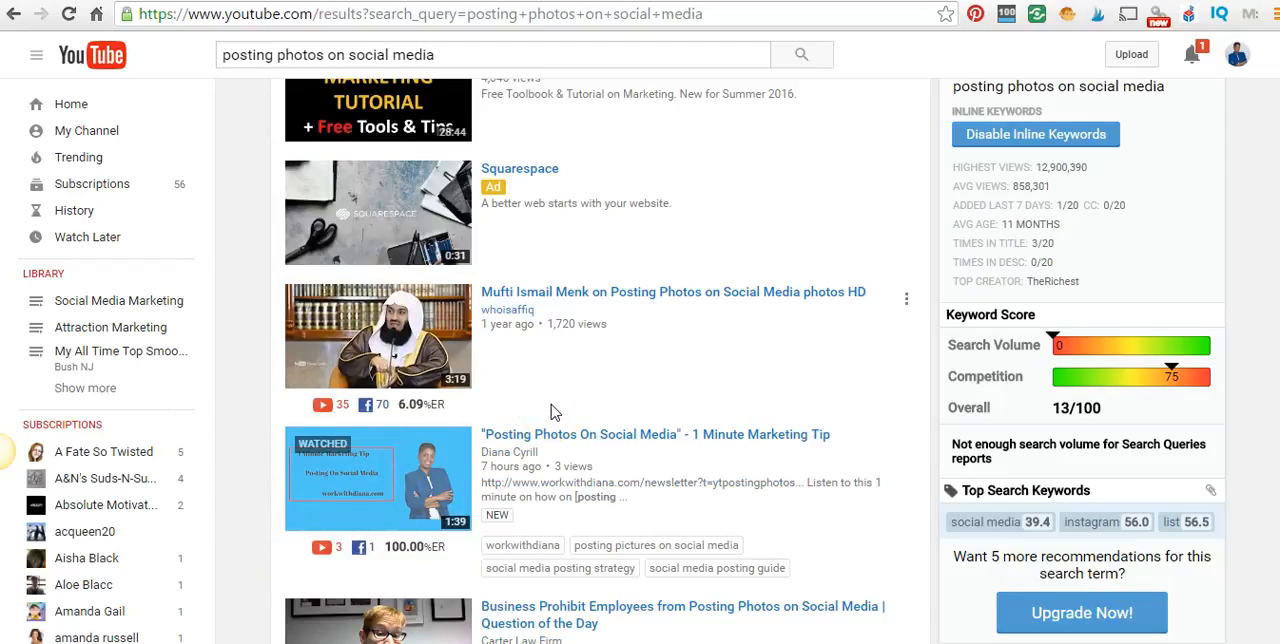
mouse_move(520, 420)
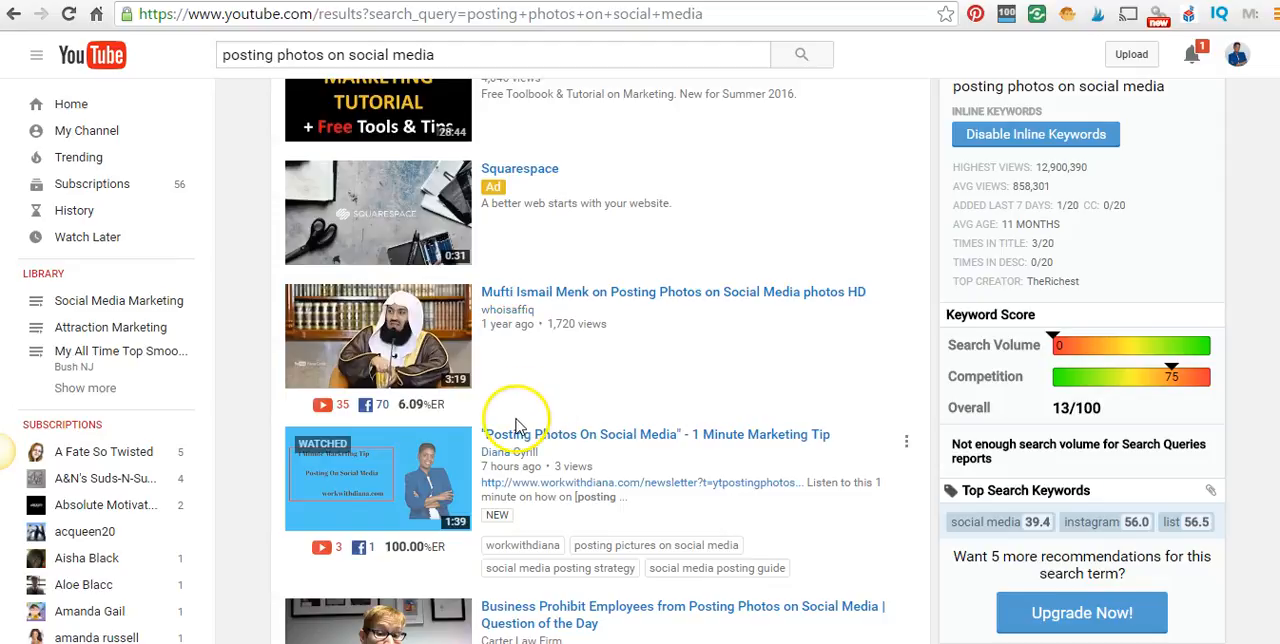
mouse_move(533, 405)
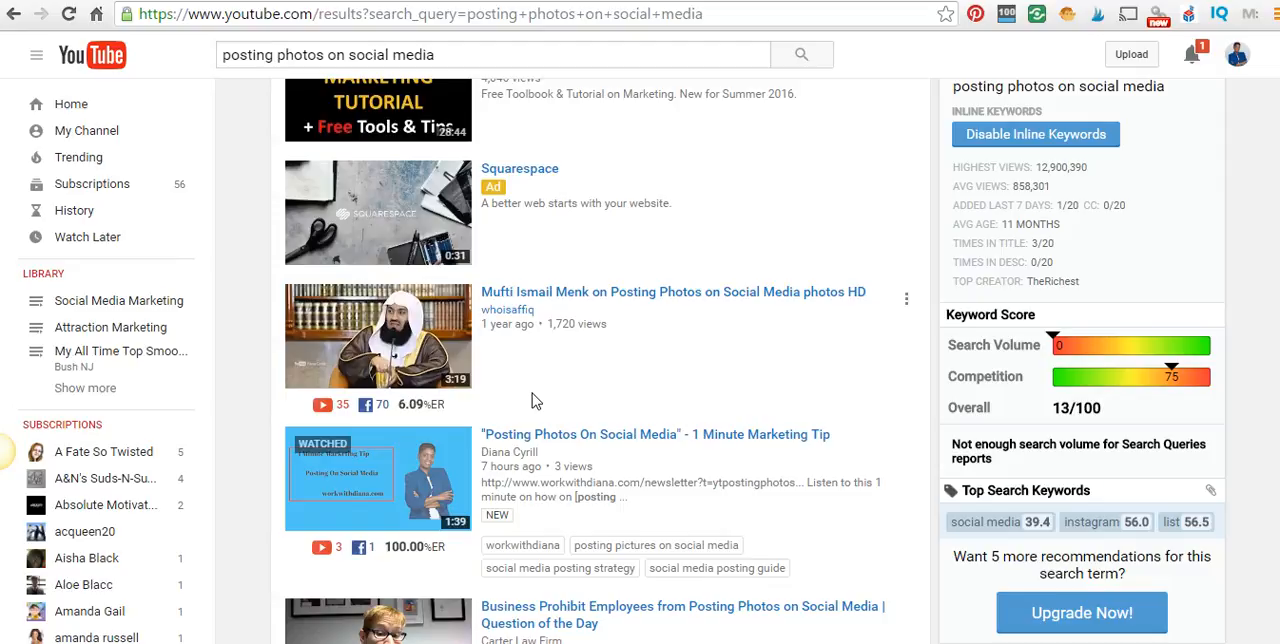
mouse_move(517, 483)
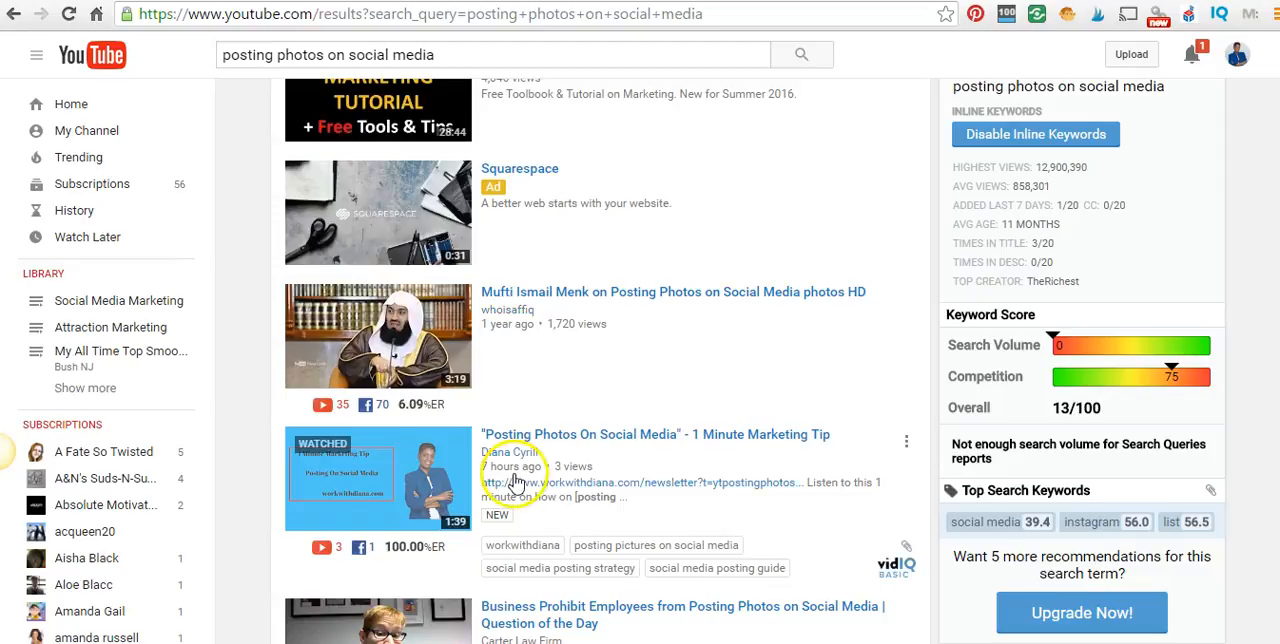
mouse_move(515, 483)
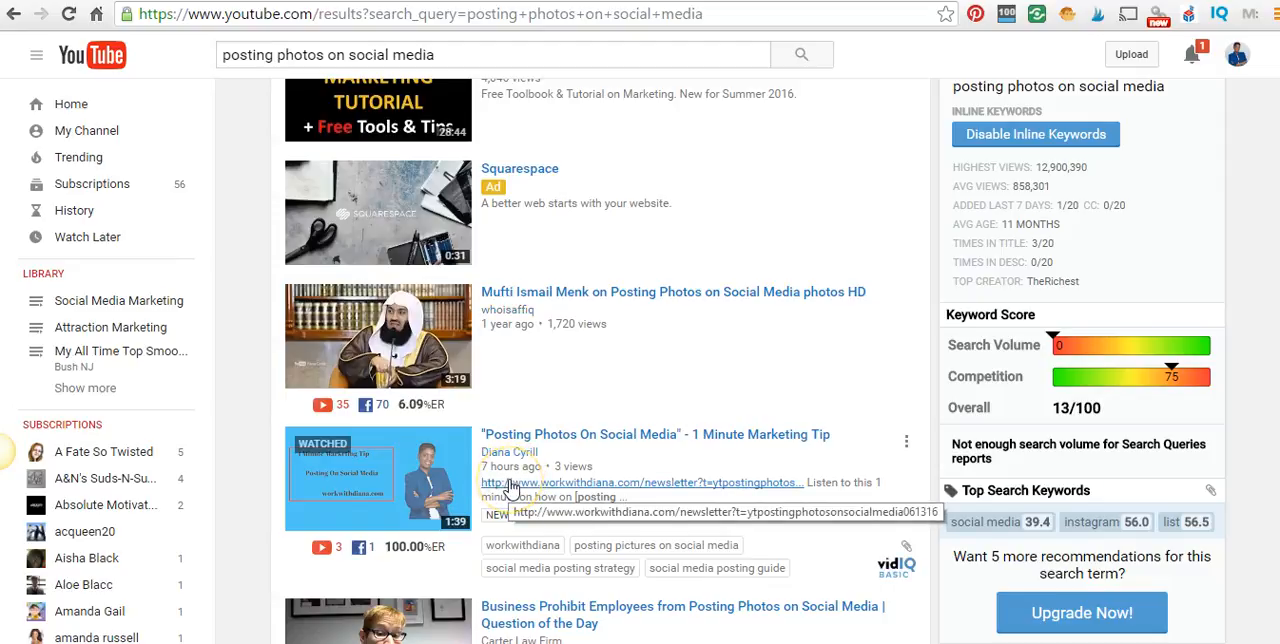
mouse_move(575, 483)
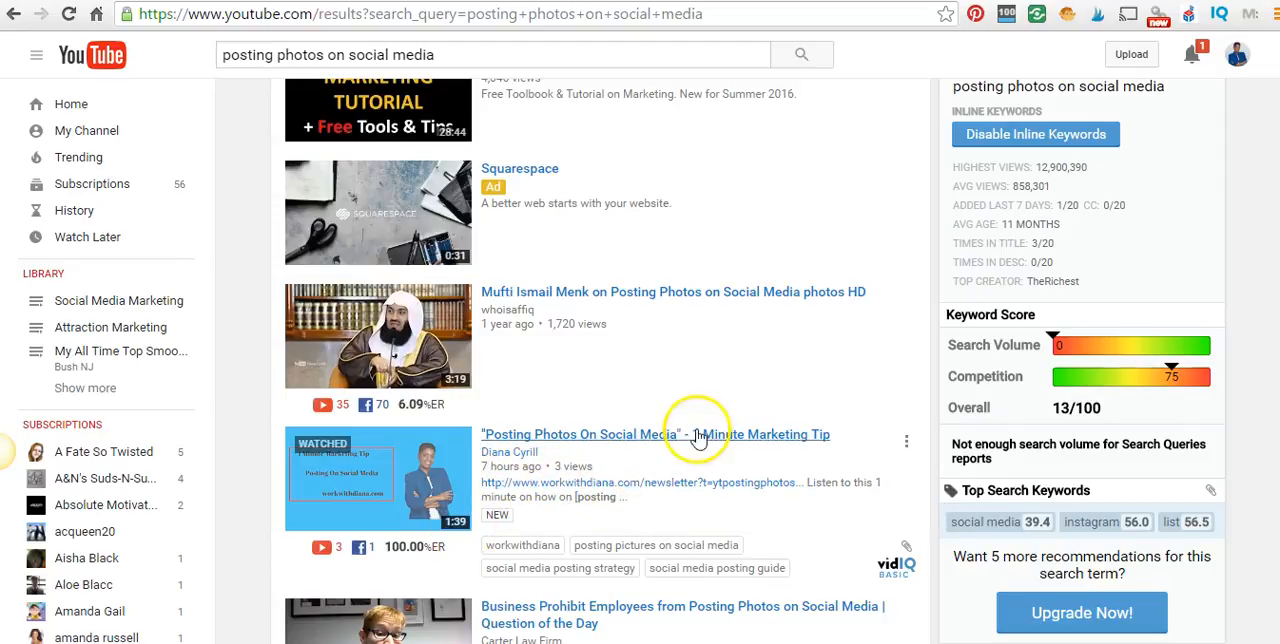
- Bring up the 'social media engagement' Keyword Planner results: 1,300 monthly searches, low competition, $9.95 bid
scroll("down", 3)
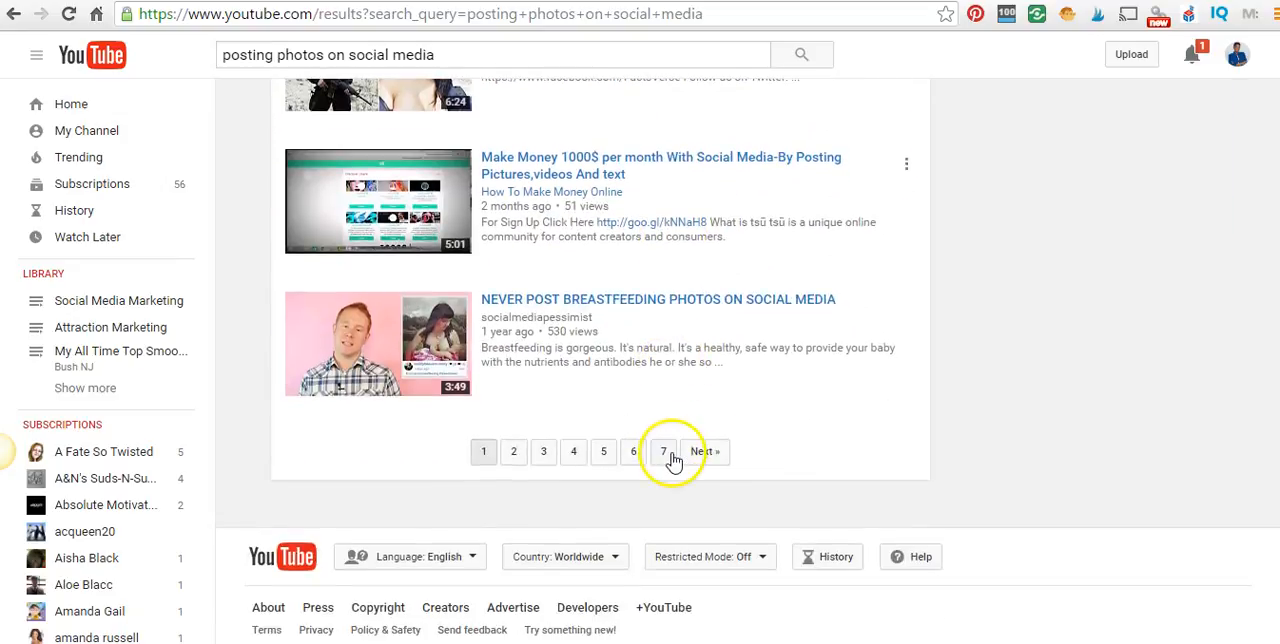
left_click(663, 451)
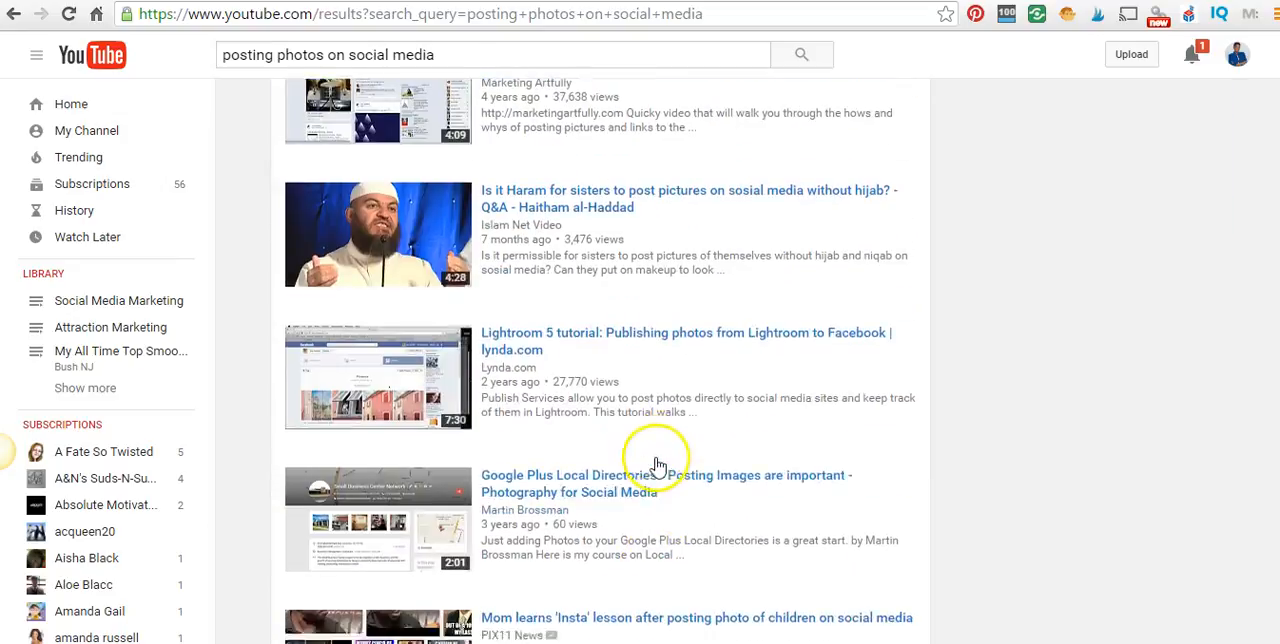
scroll("up", 3)
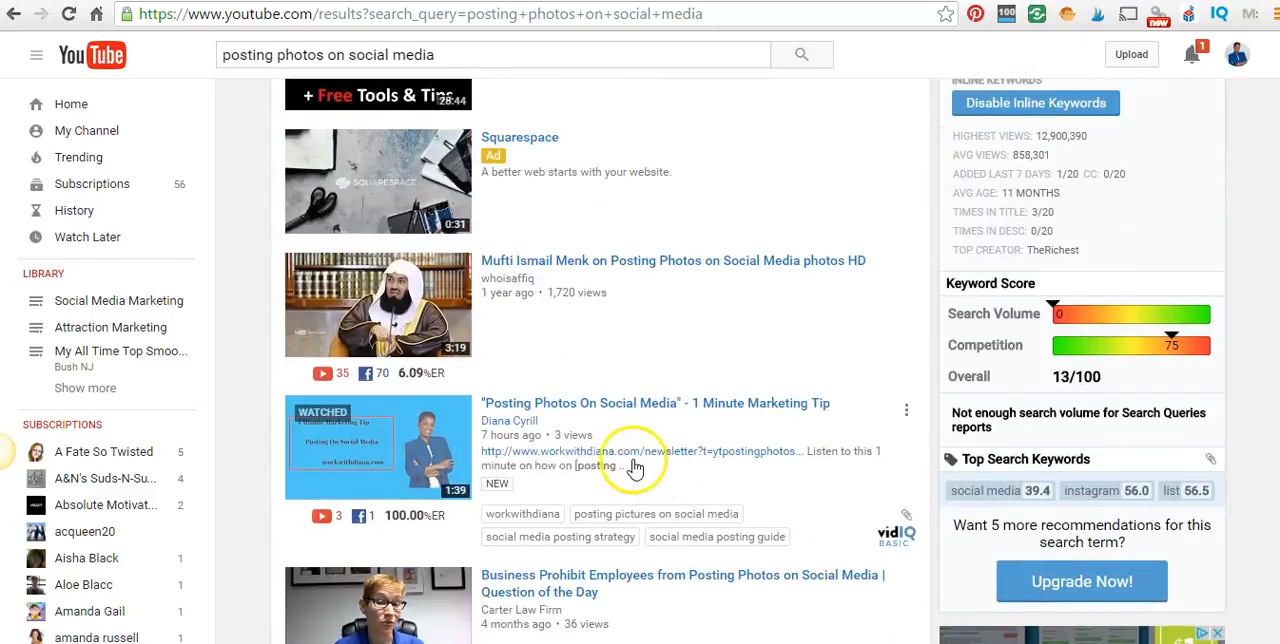
mouse_move(655, 330)
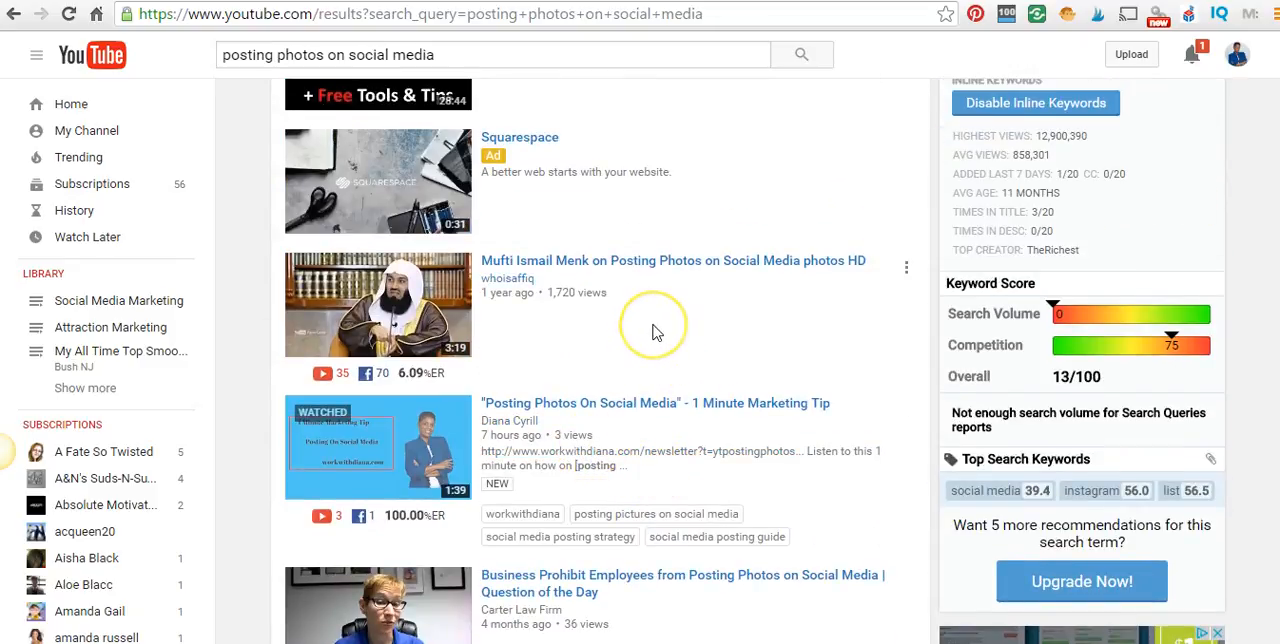
mouse_move(655, 331)
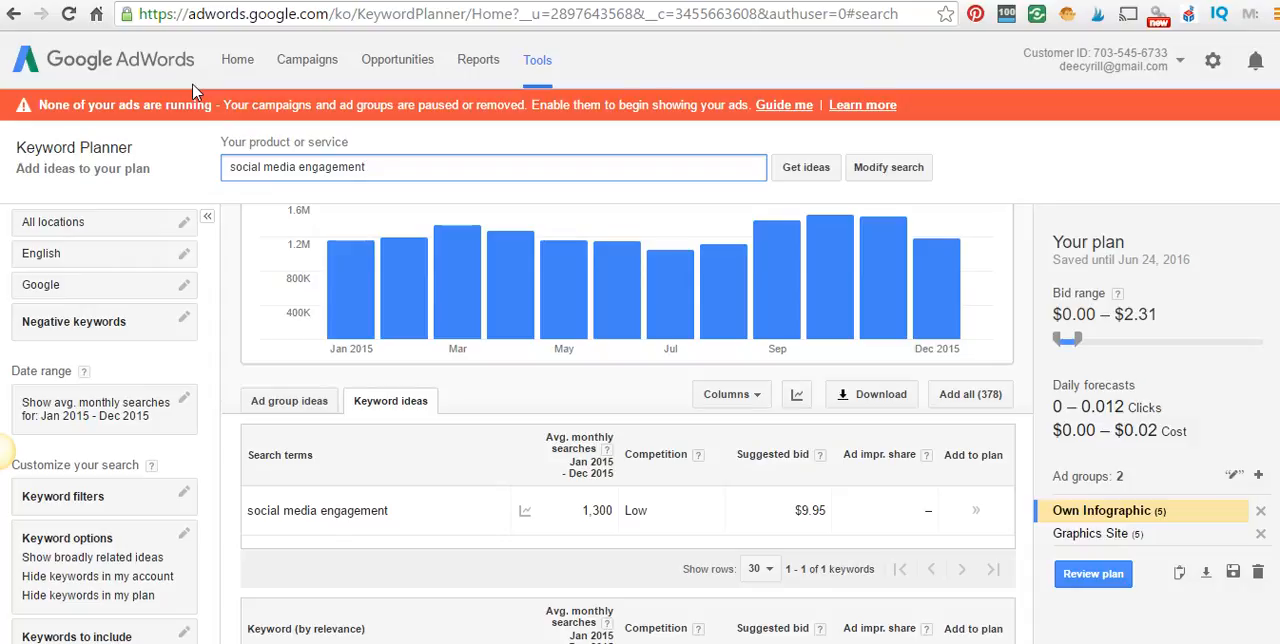
left_click(490, 167)
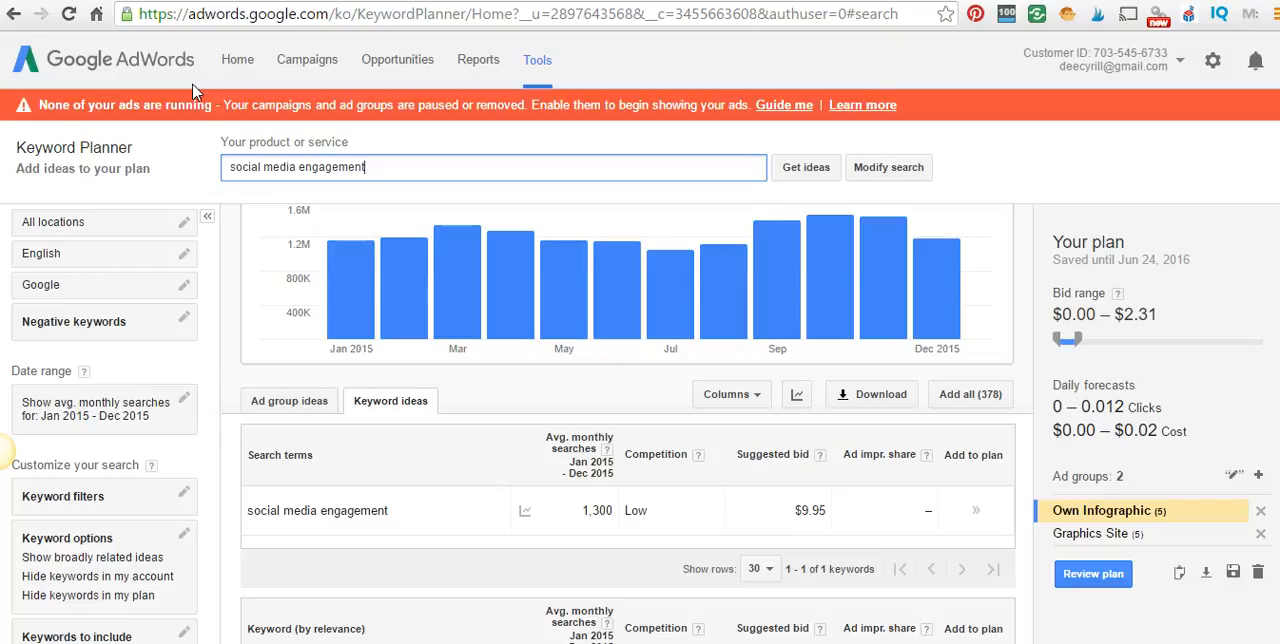
mouse_move(190, 78)
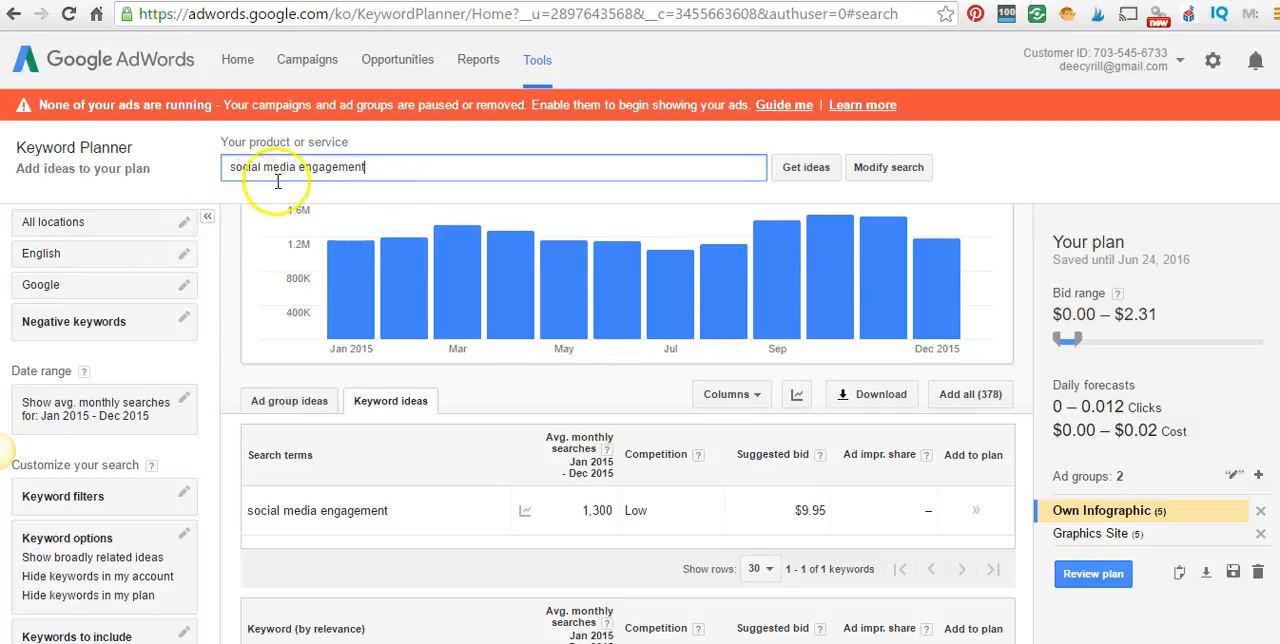
mouse_move(545, 325)
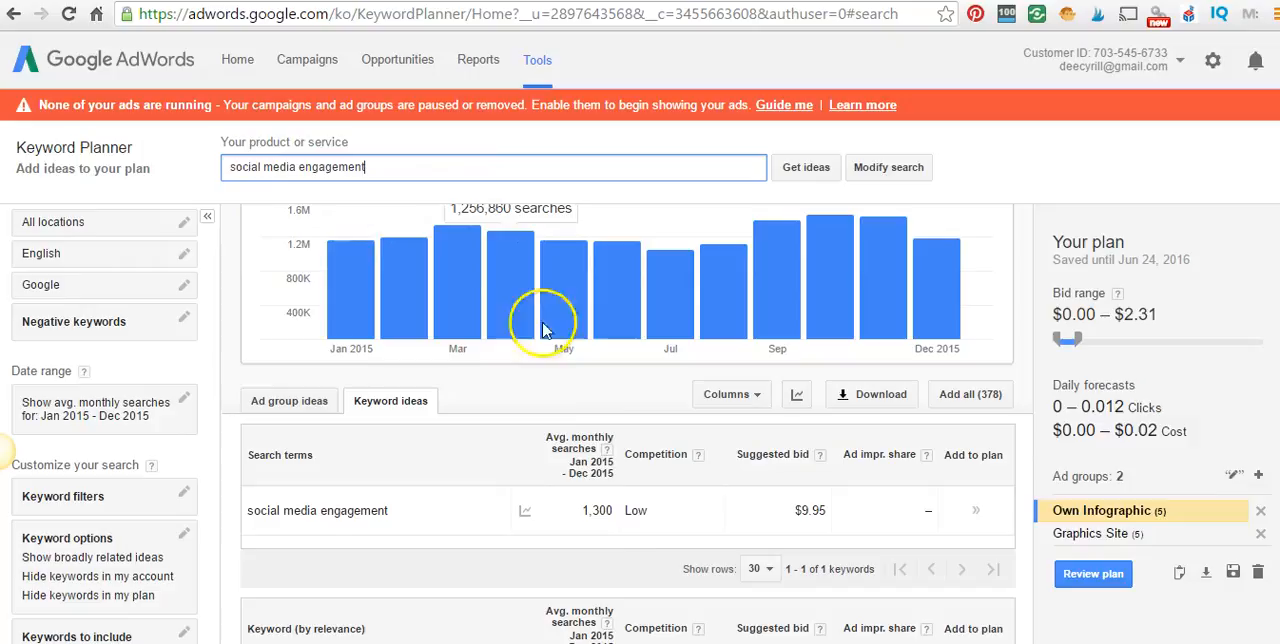
- Scroll through related keyword ideas, including 'social engagement' with 2,400 monthly searches and low competition
scroll("down", 3)
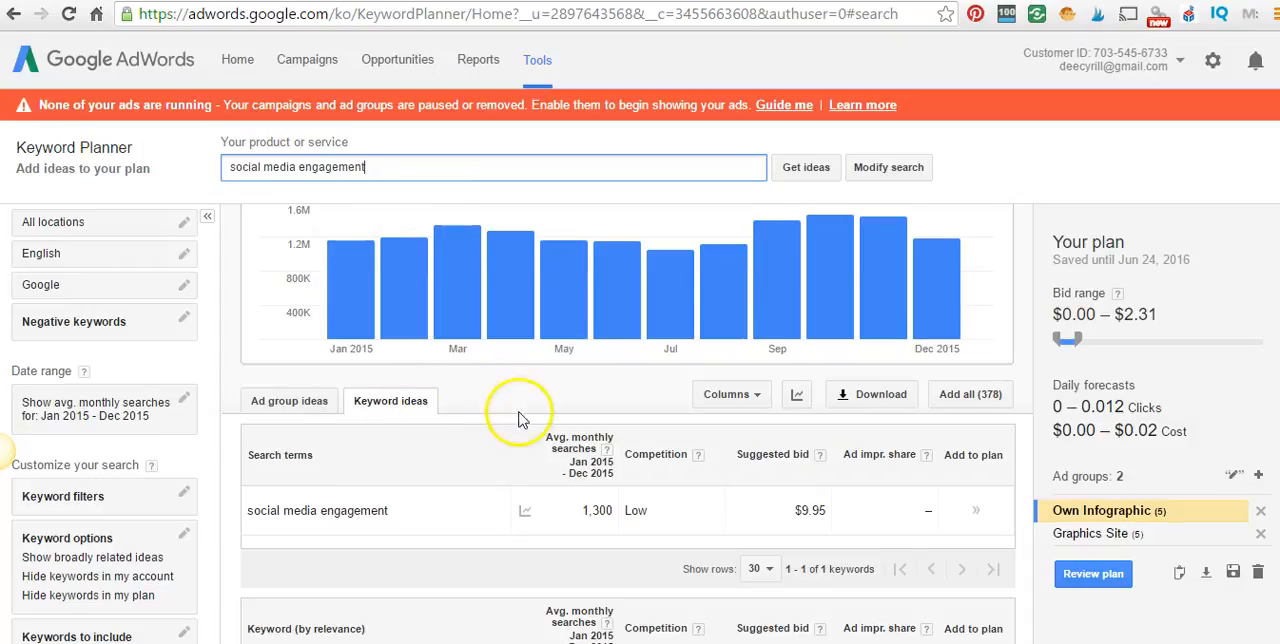
scroll("down", 3)
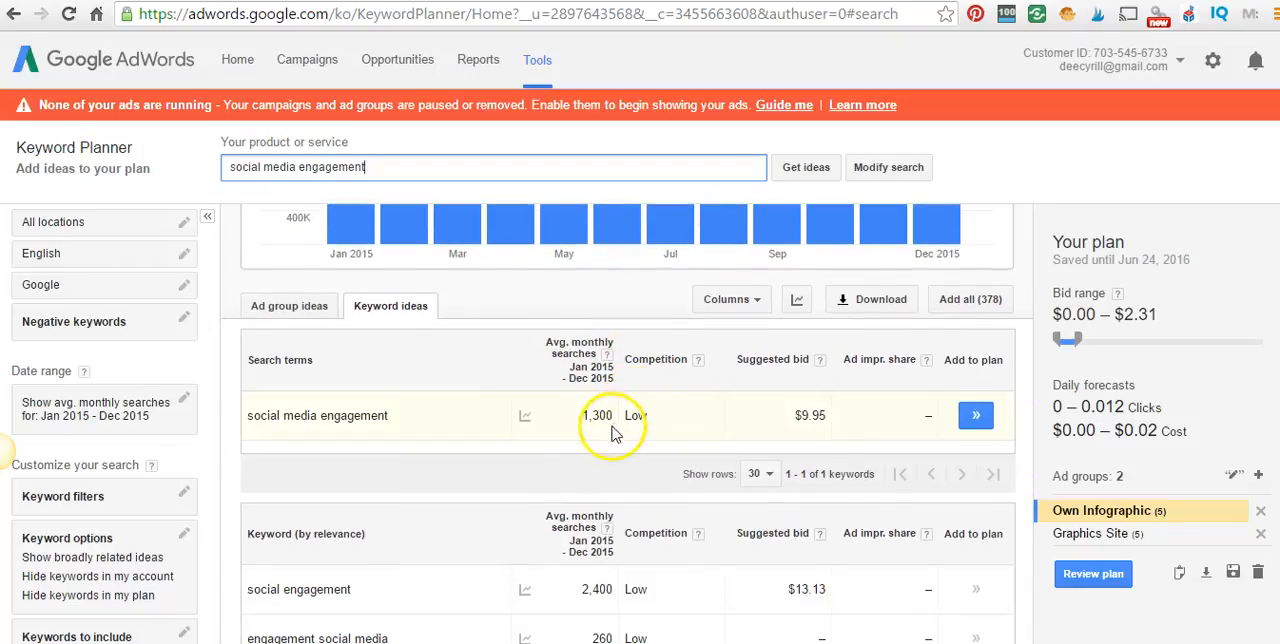
mouse_move(613, 440)
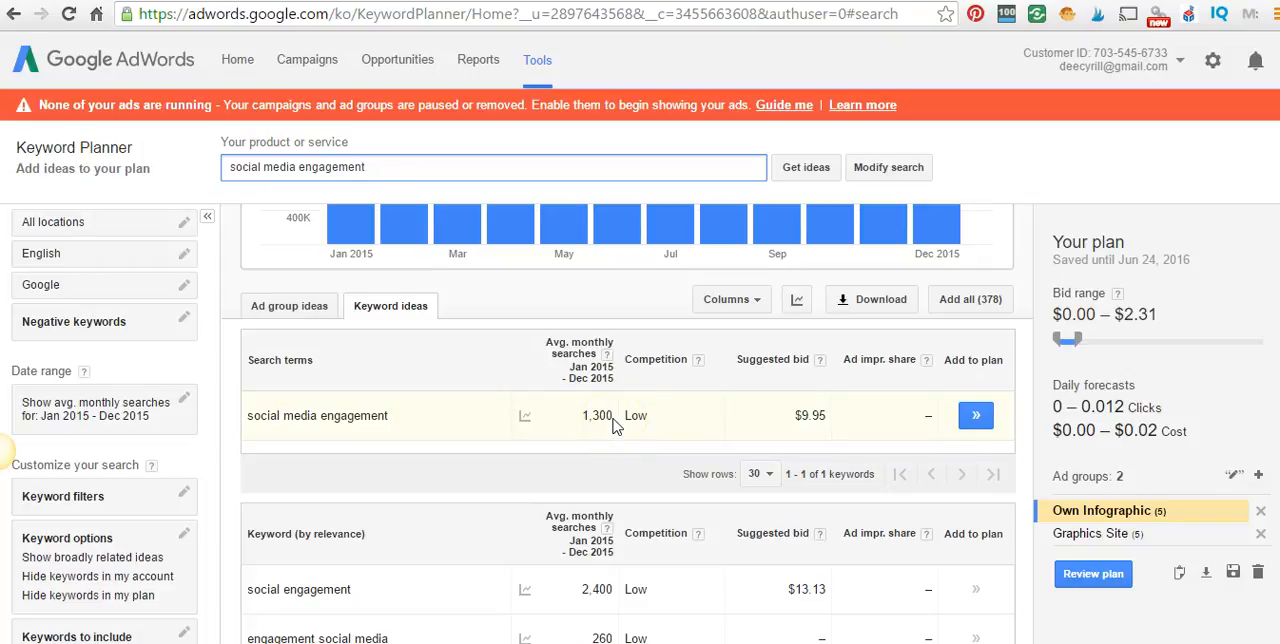
mouse_move(580, 435)
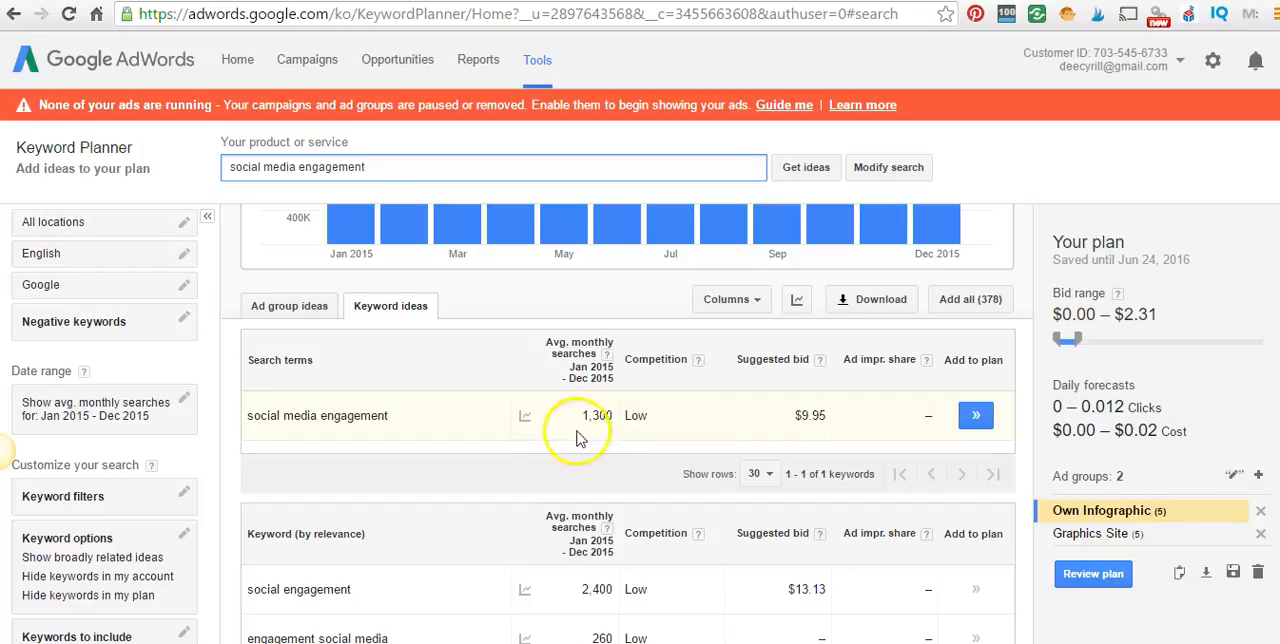
mouse_move(470, 475)
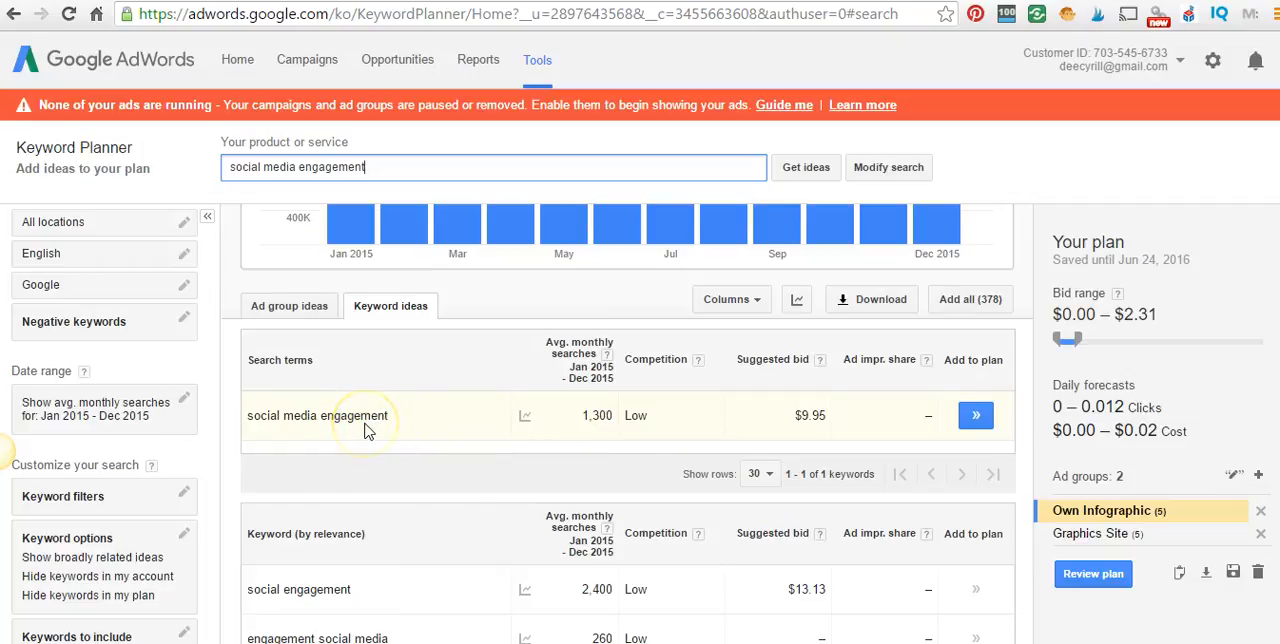
mouse_move(365, 420)
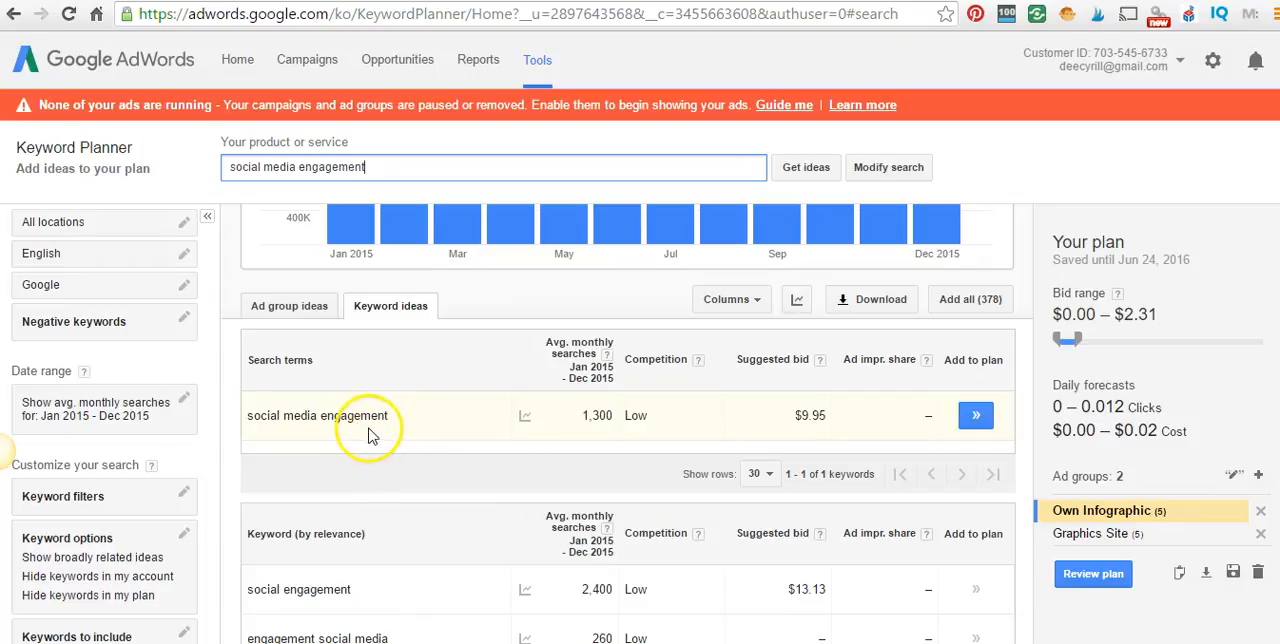
mouse_move(371, 443)
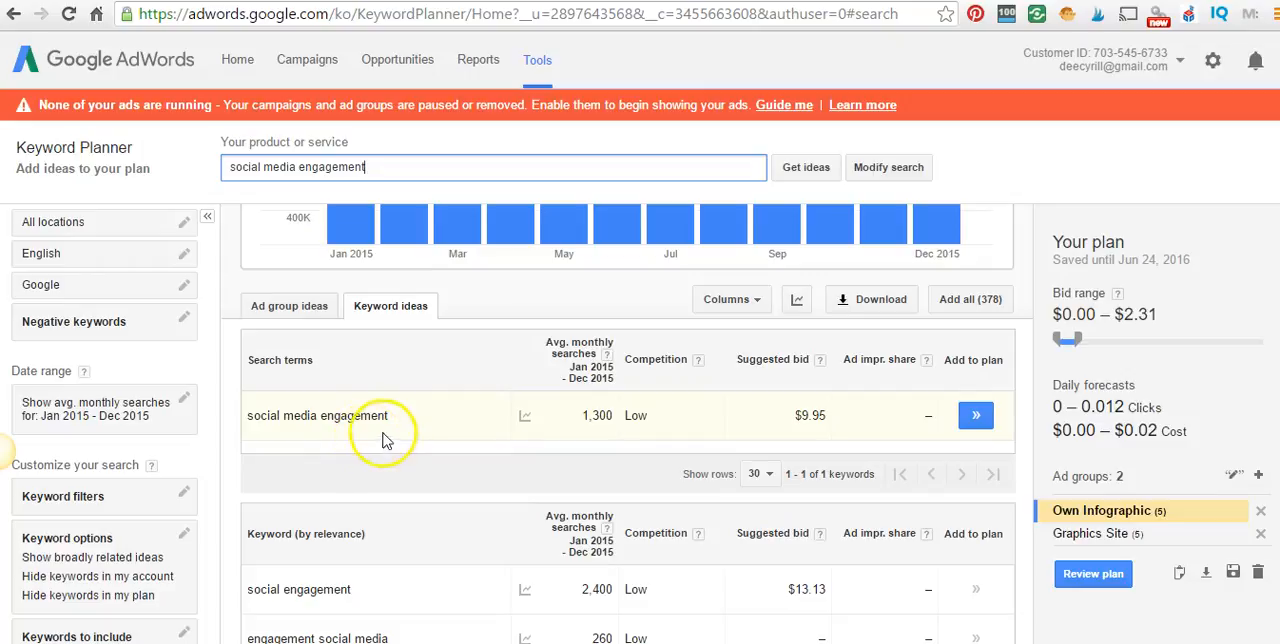
mouse_move(390, 415)
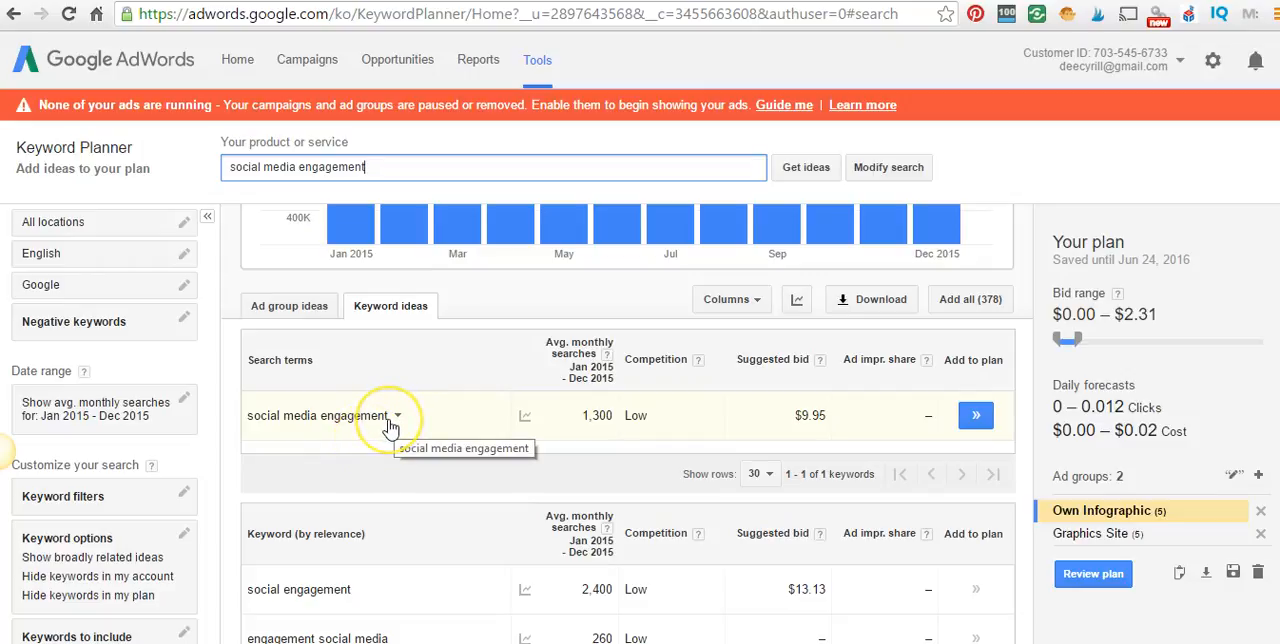
mouse_move(360, 423)
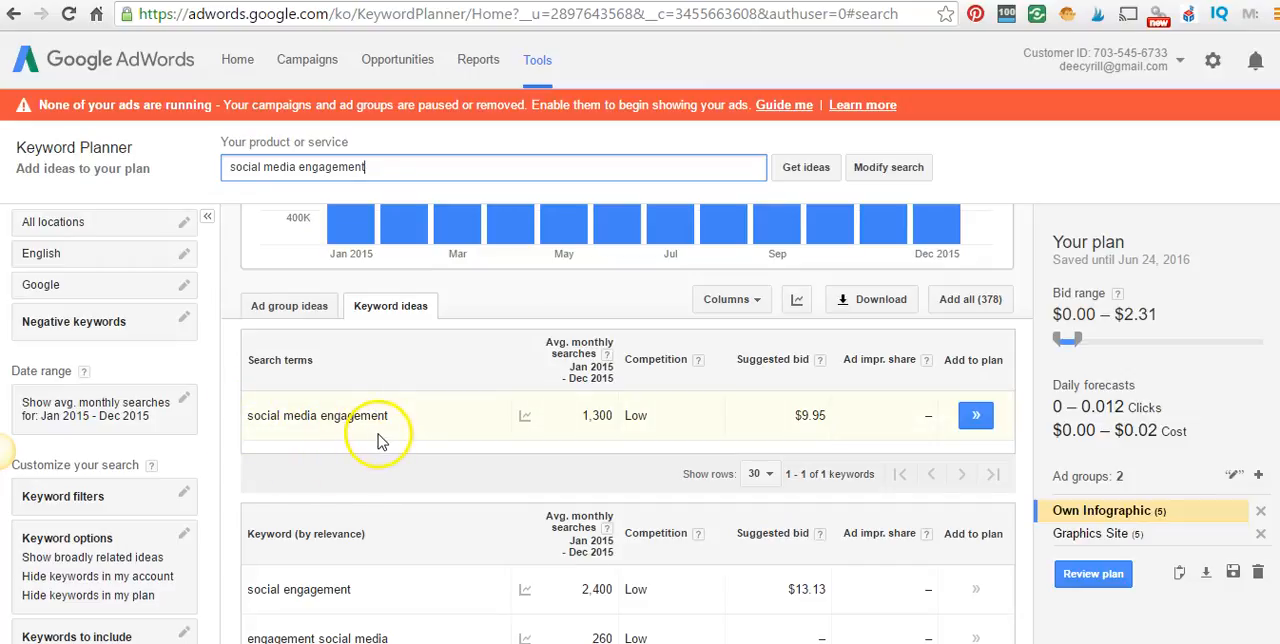
mouse_move(380, 440)
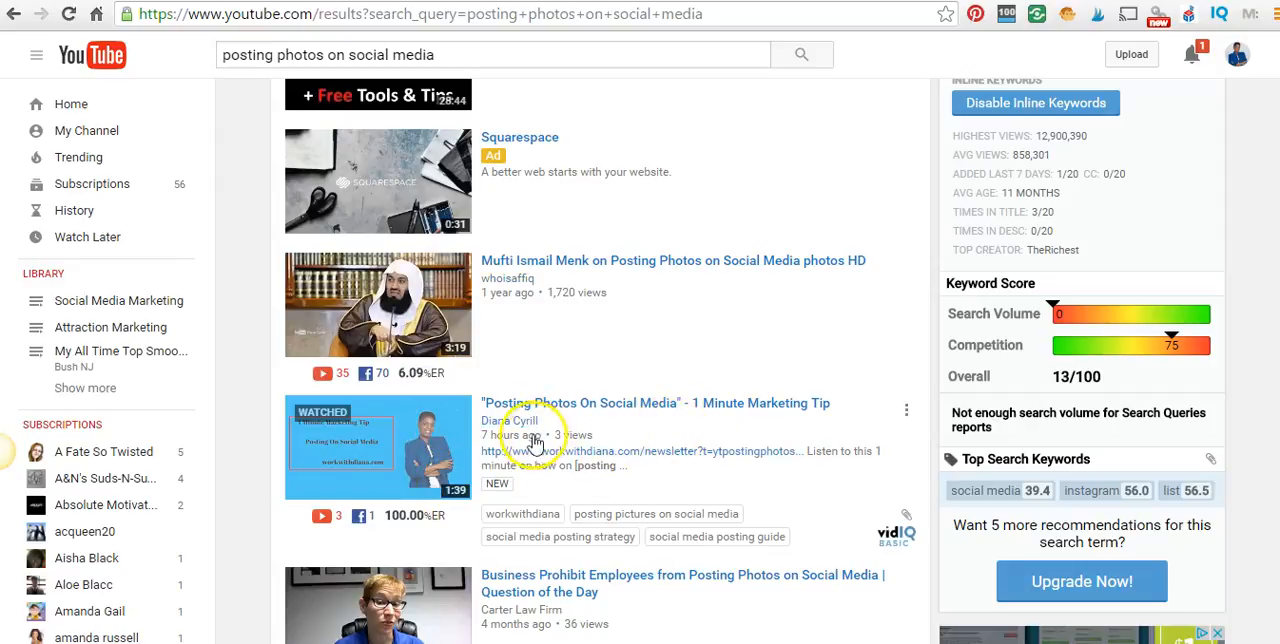
mouse_move(690, 440)
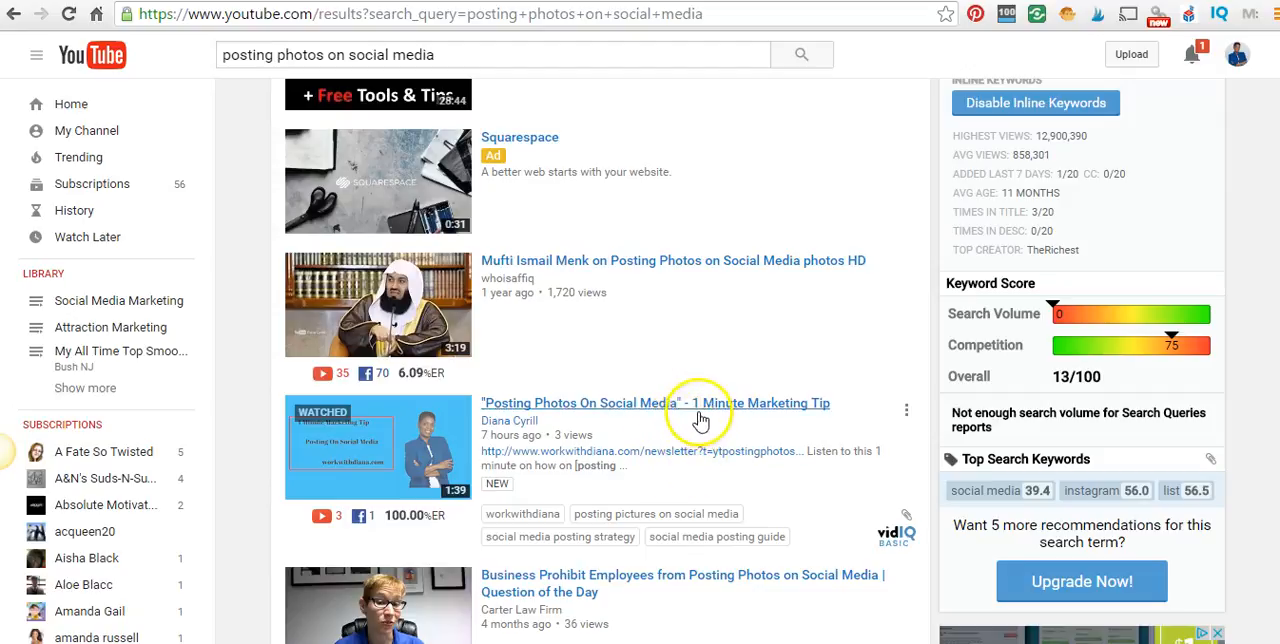
mouse_move(695, 446)
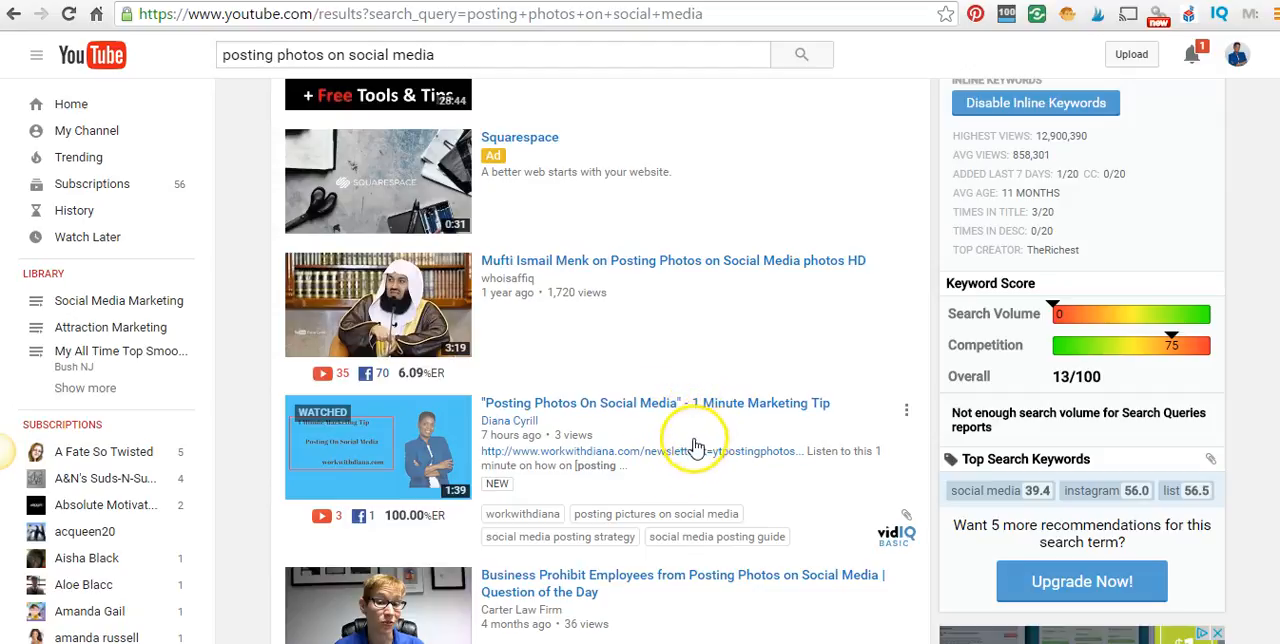
mouse_move(708, 427)
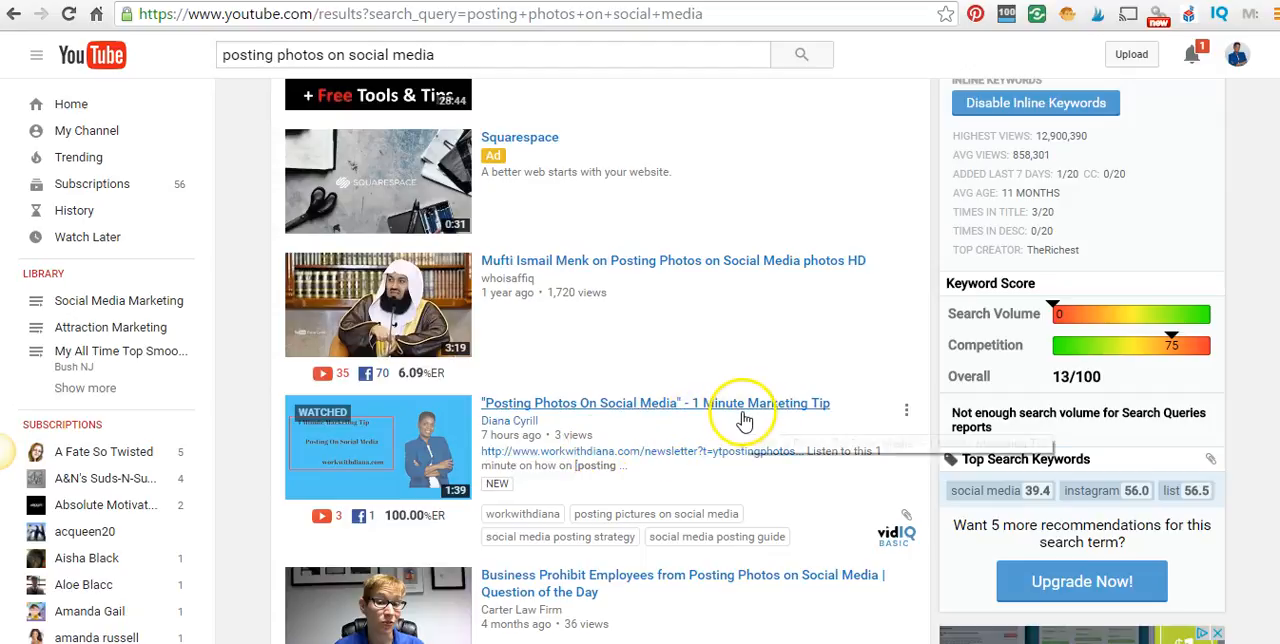
mouse_move(470, 425)
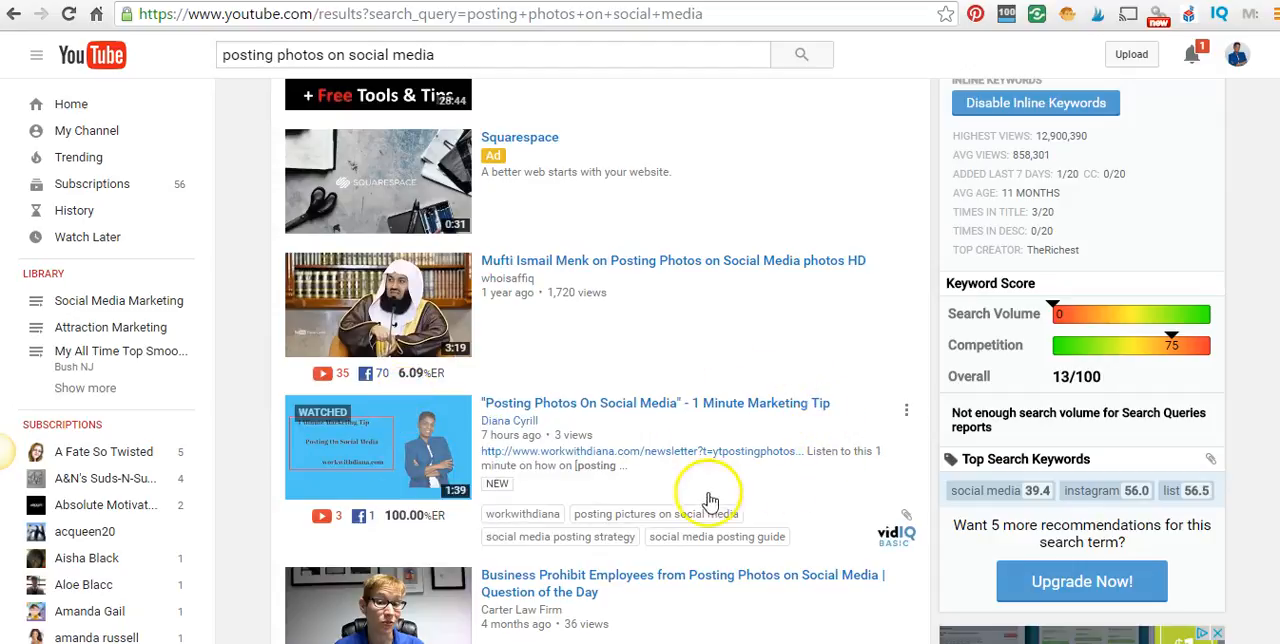
mouse_move(812, 428)
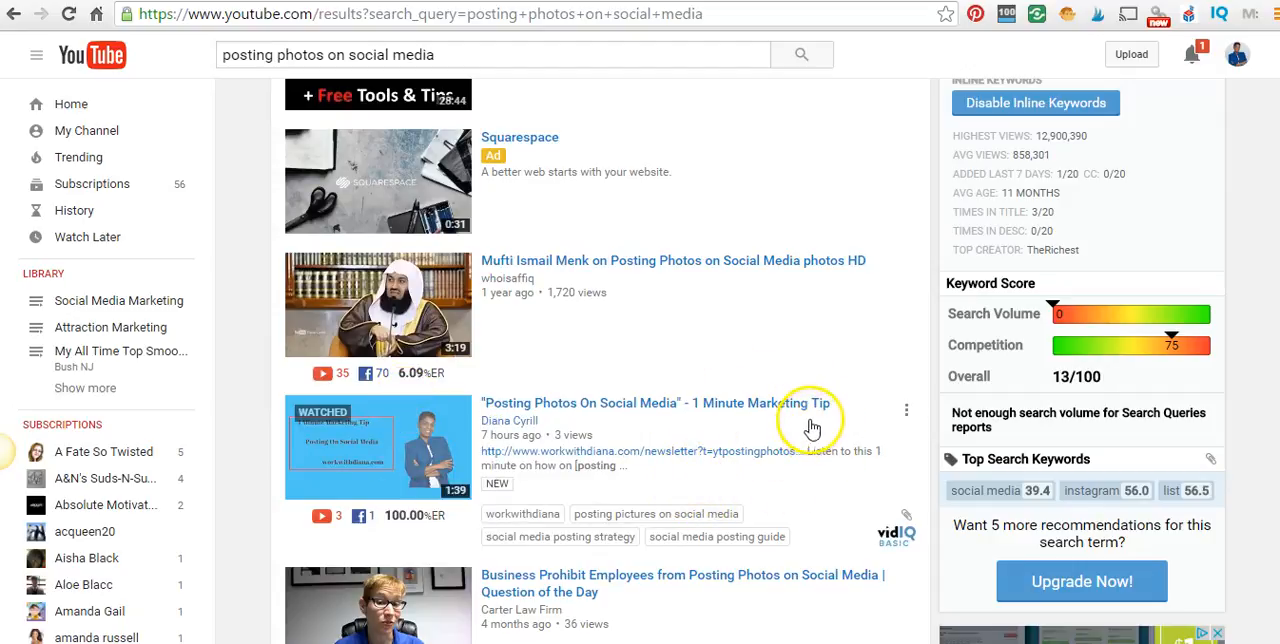
mouse_move(820, 410)
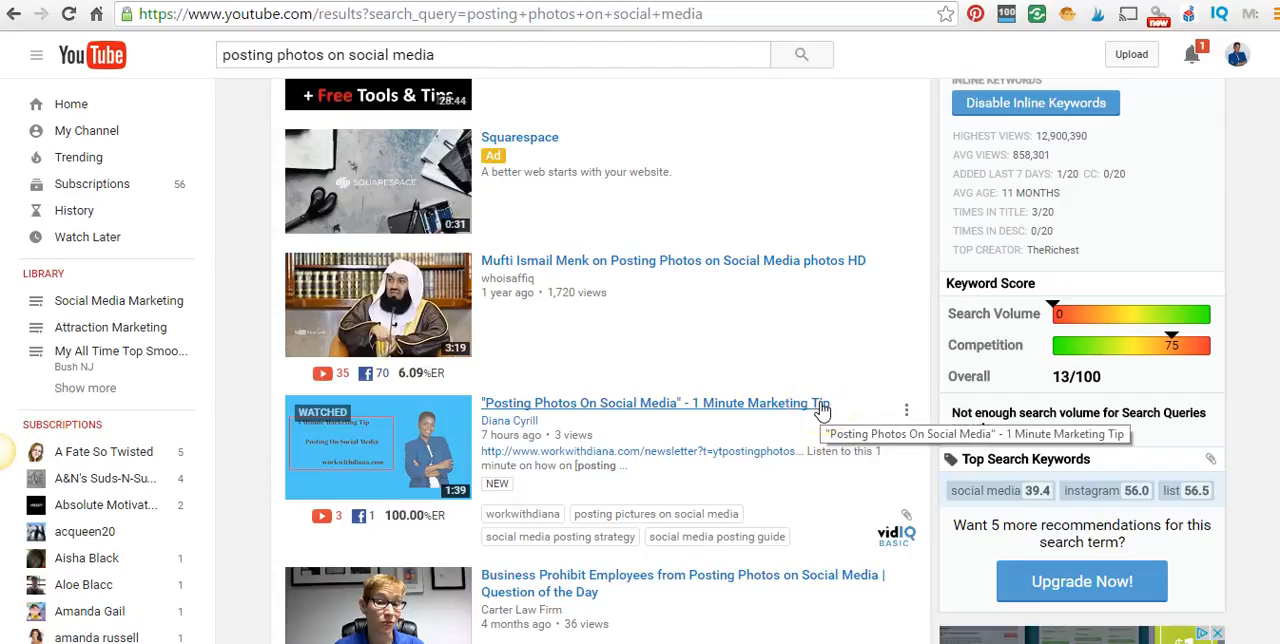
mouse_move(852, 383)
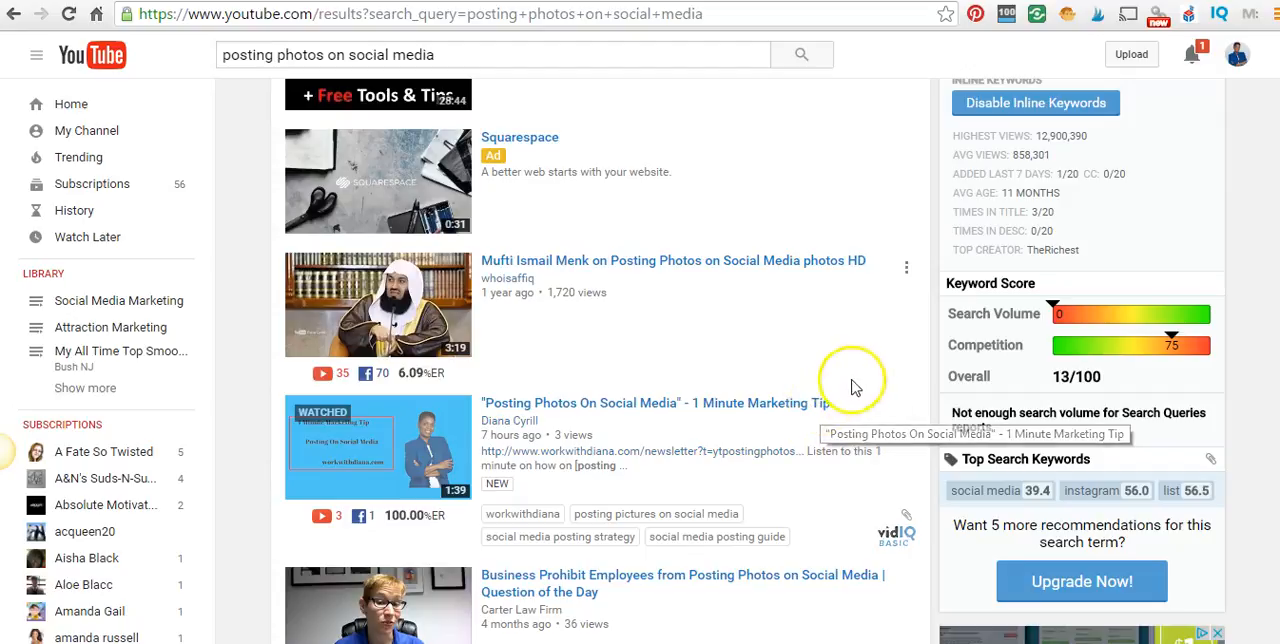
mouse_move(757, 500)
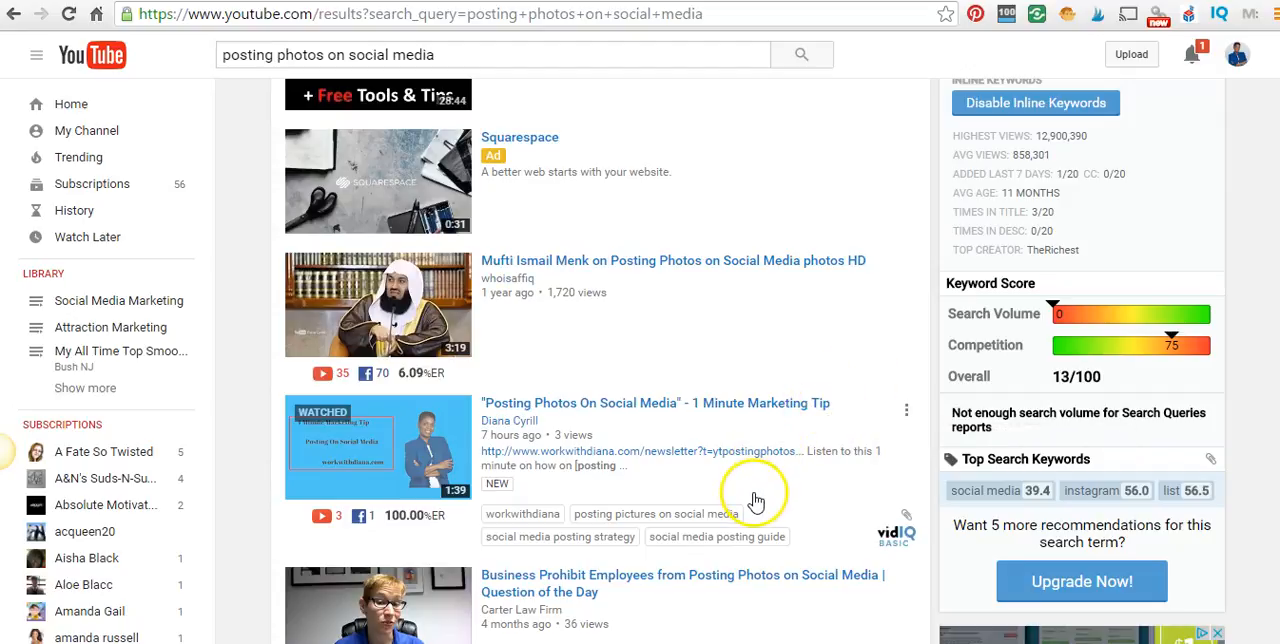
- Scroll the 'posting photos on social media' YouTube results showing vidIQ keyword score 13/100
scroll("down", 3)
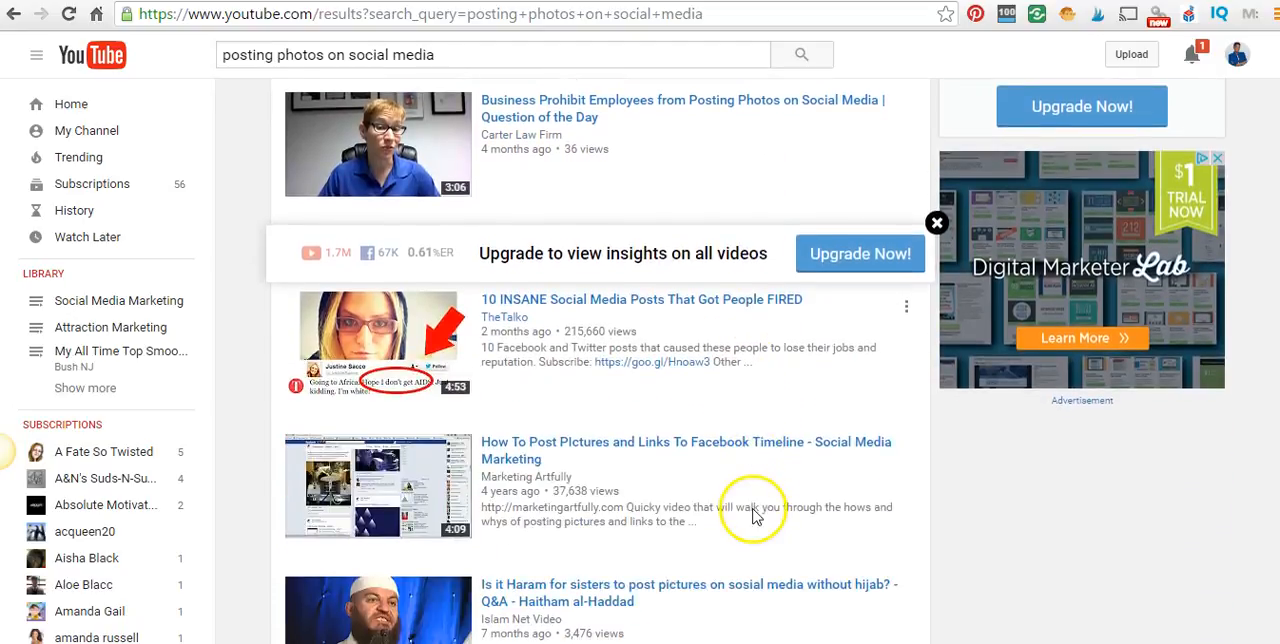
scroll("up", 3)
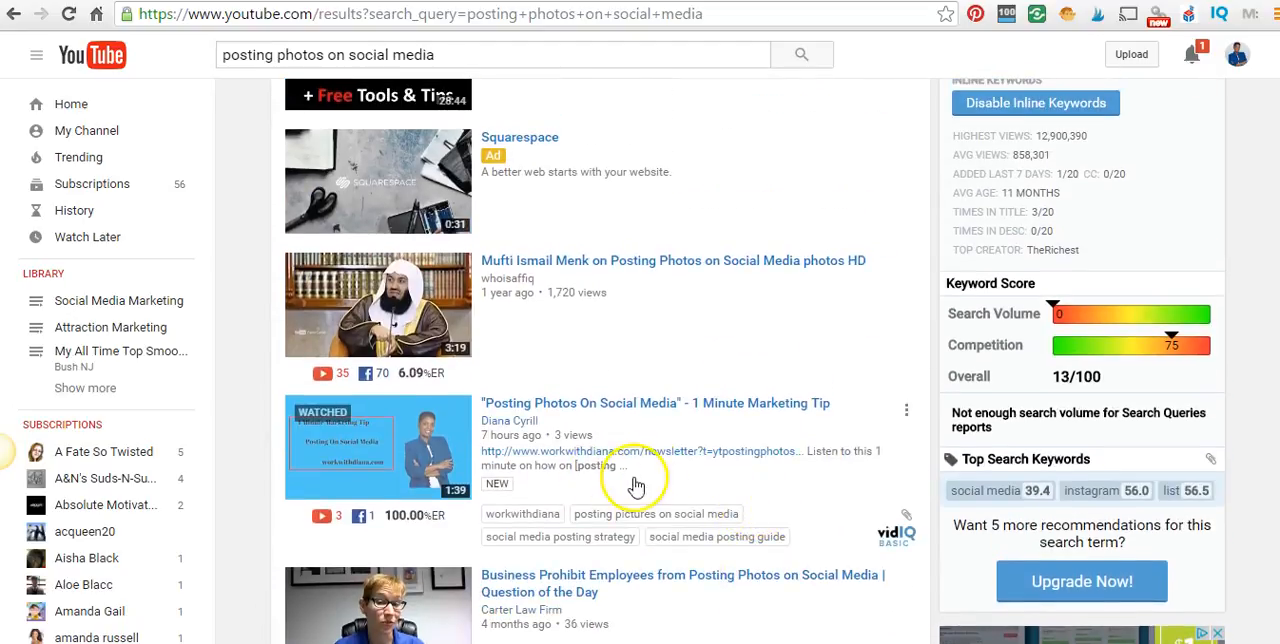
mouse_move(805, 440)
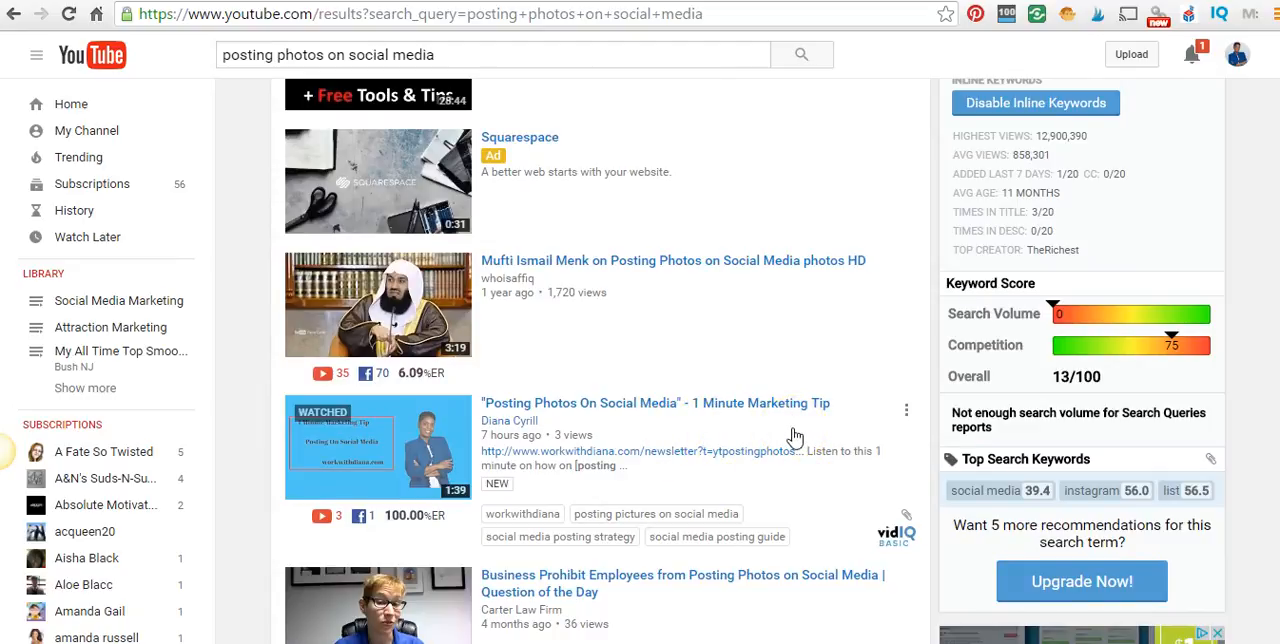
mouse_move(735, 438)
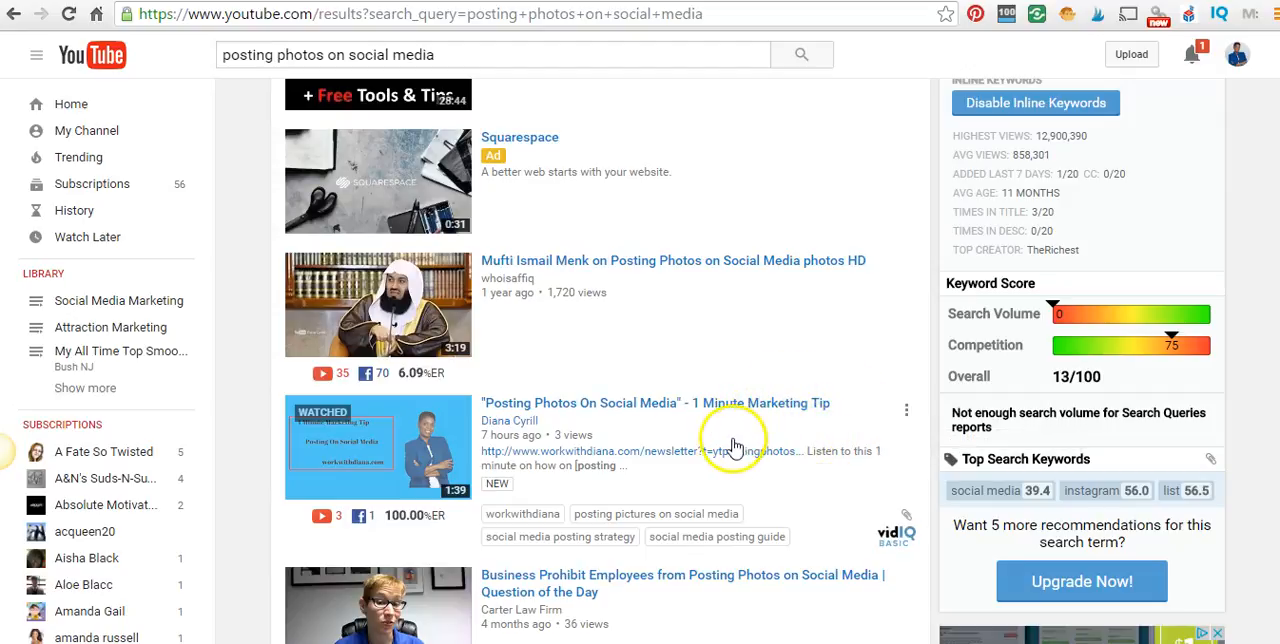
mouse_move(687, 435)
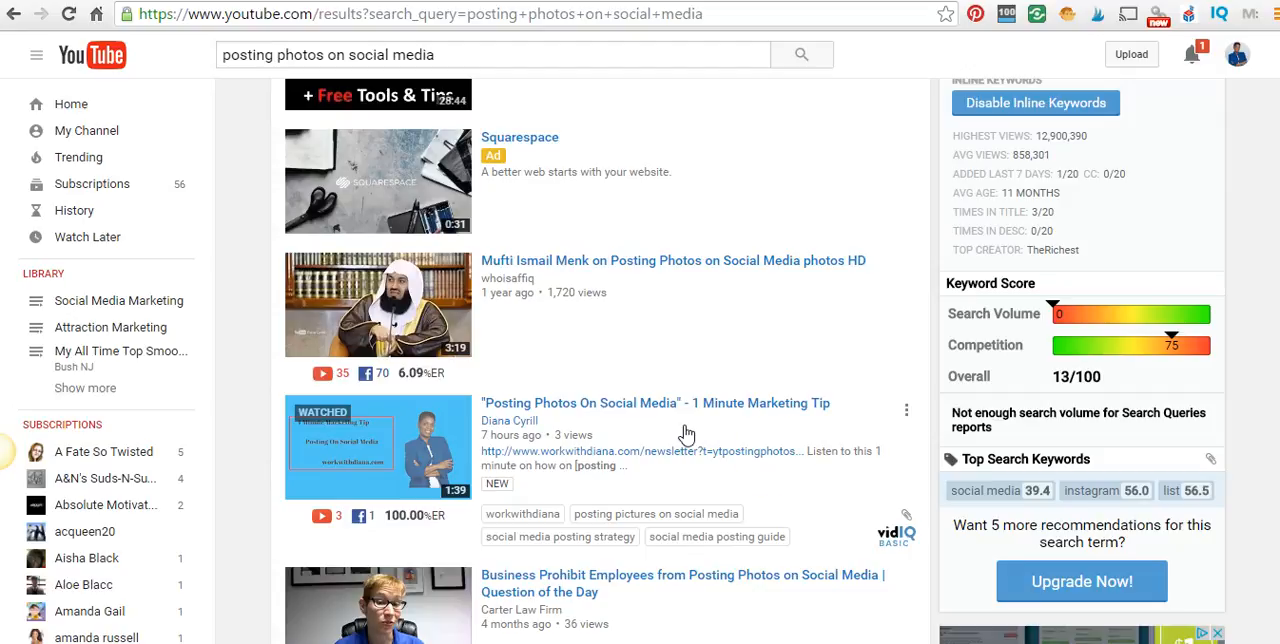
mouse_move(778, 510)
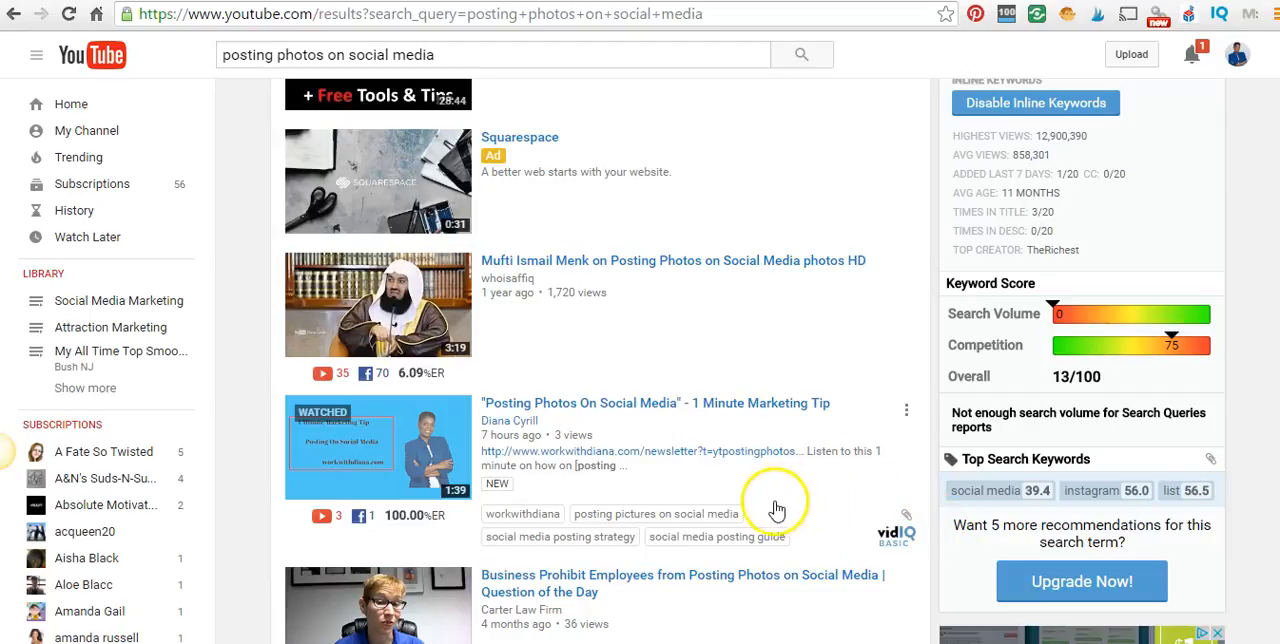
mouse_move(780, 505)
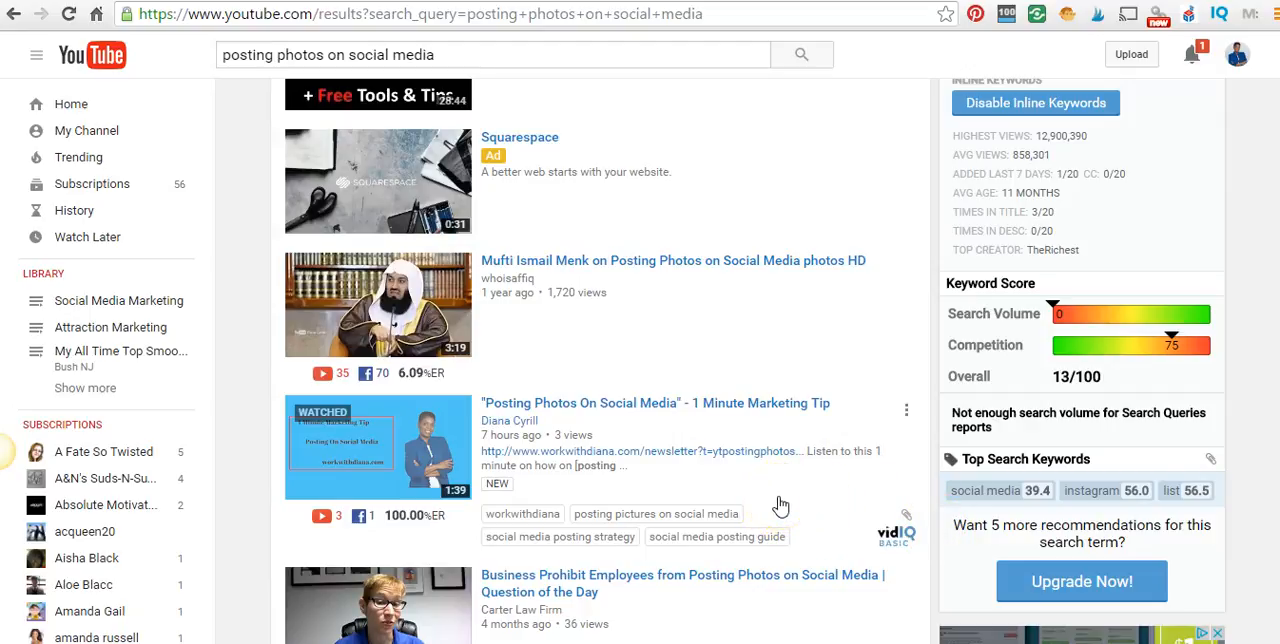
mouse_move(797, 523)
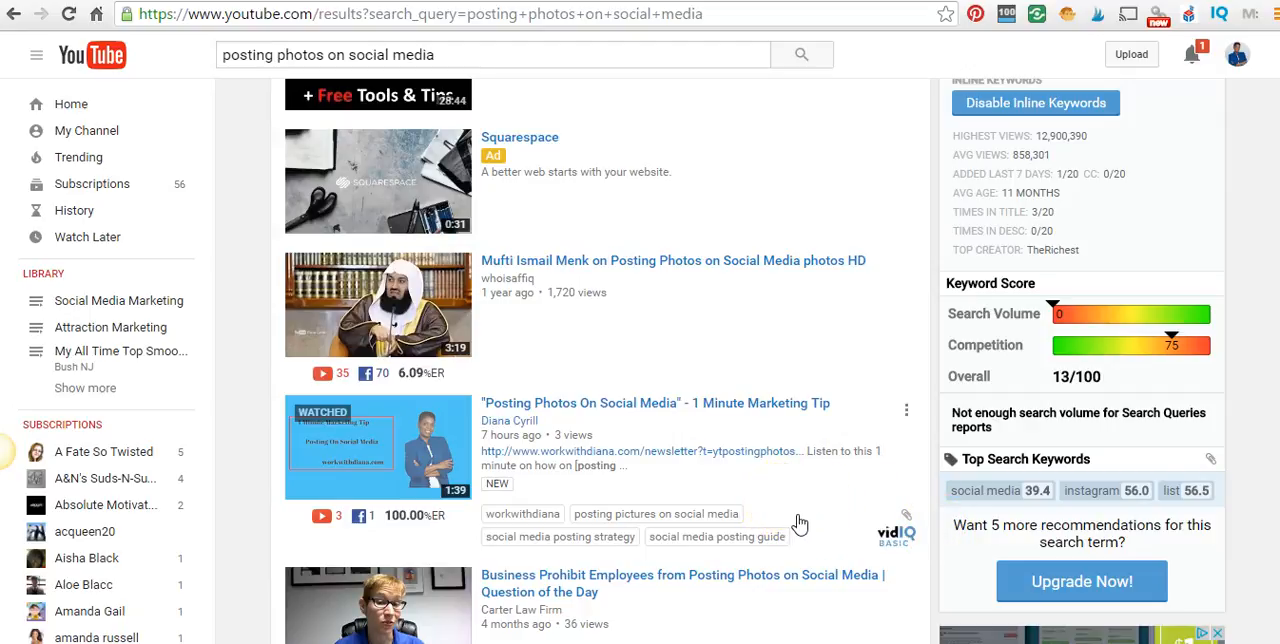
mouse_move(807, 518)
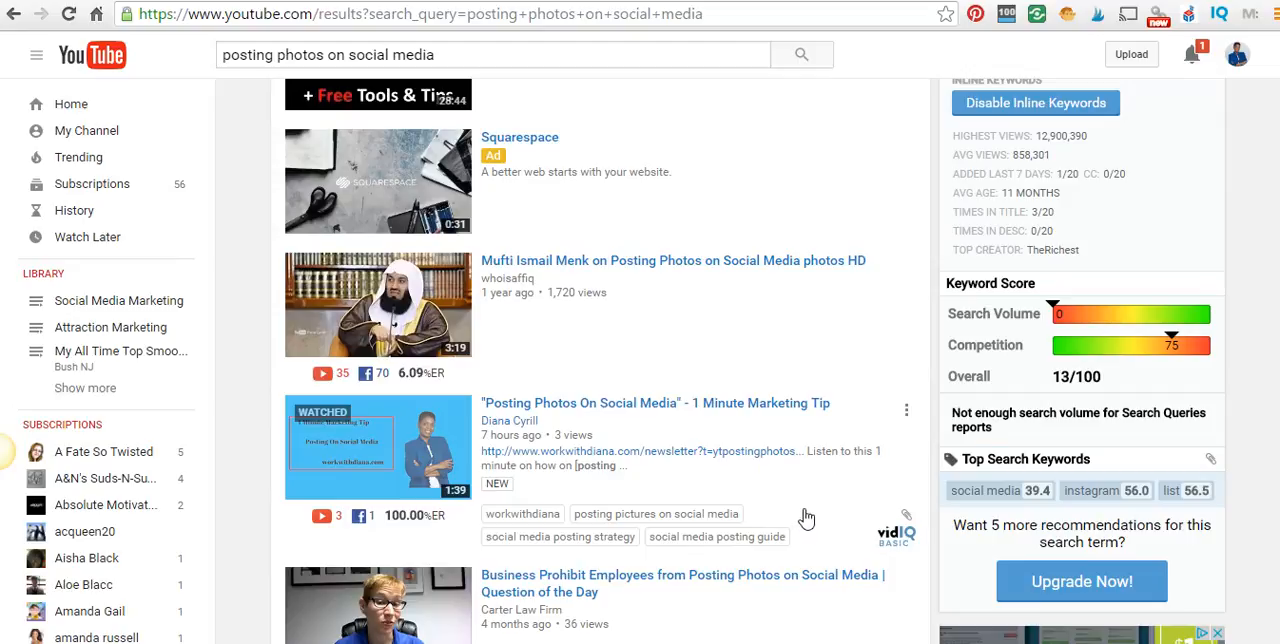